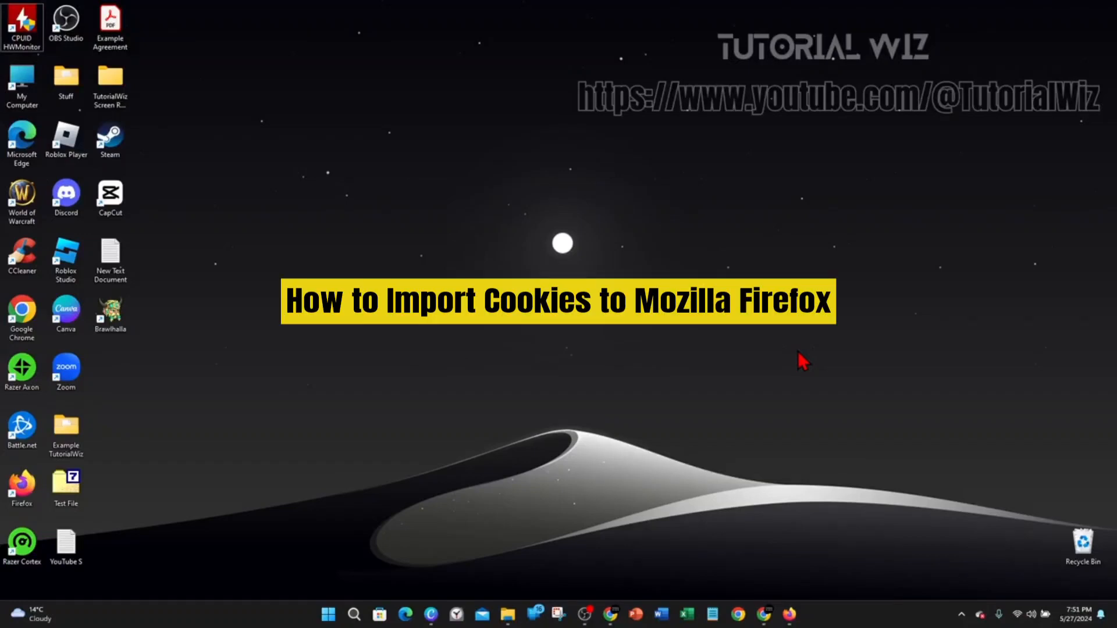
{"action": "mouse_move", "coordinate": [818, 356]}
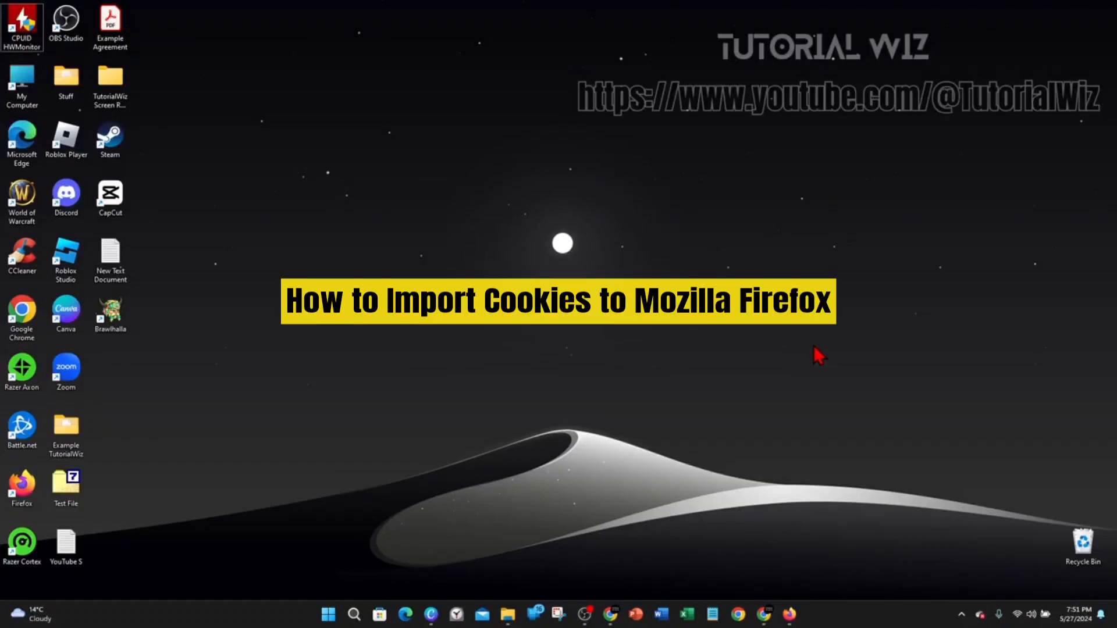
{"action": "mouse_move", "coordinate": [818, 405]}
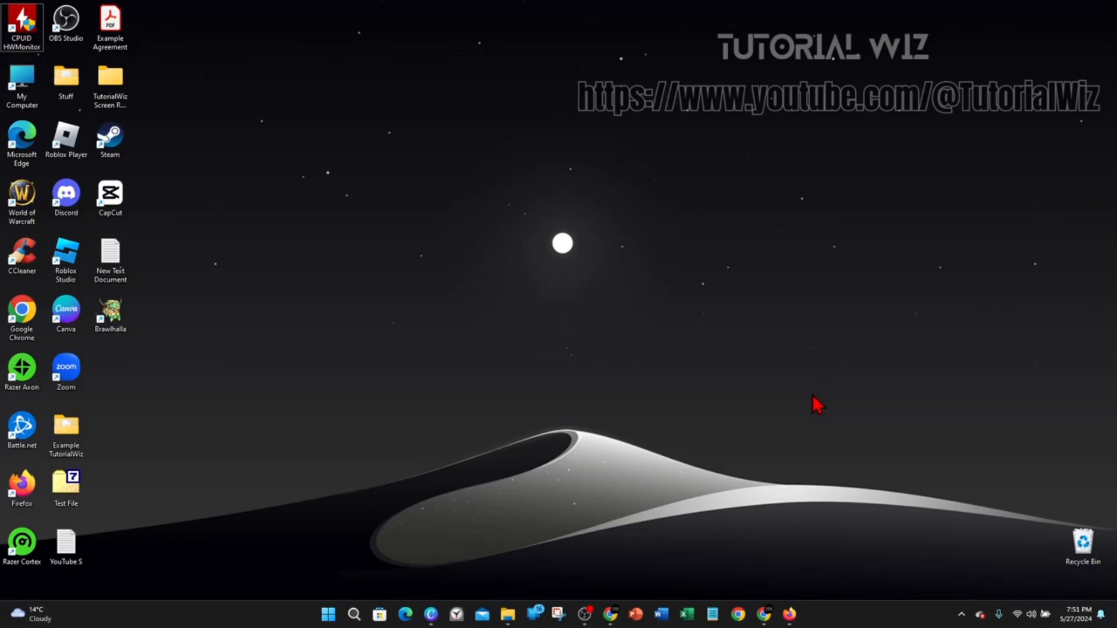
{"action": "mouse_move", "coordinate": [518, 370]}
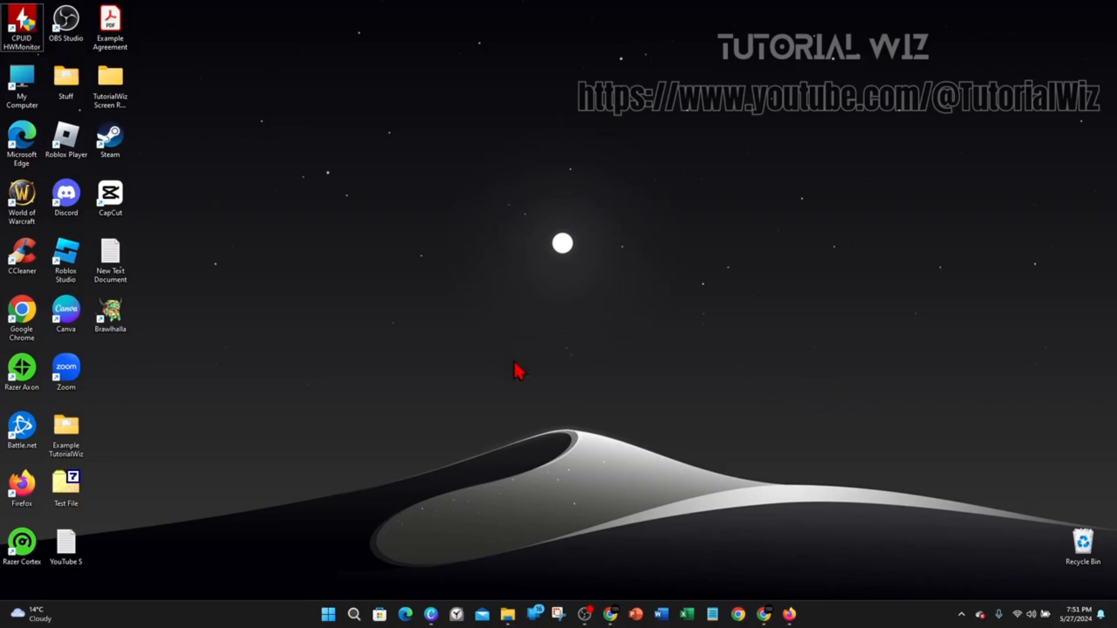
Launch Firefox and reach the Add-ons Manager via the menu's Add-ons and themes entry
{"action": "left_click", "coordinate": [787, 614]}
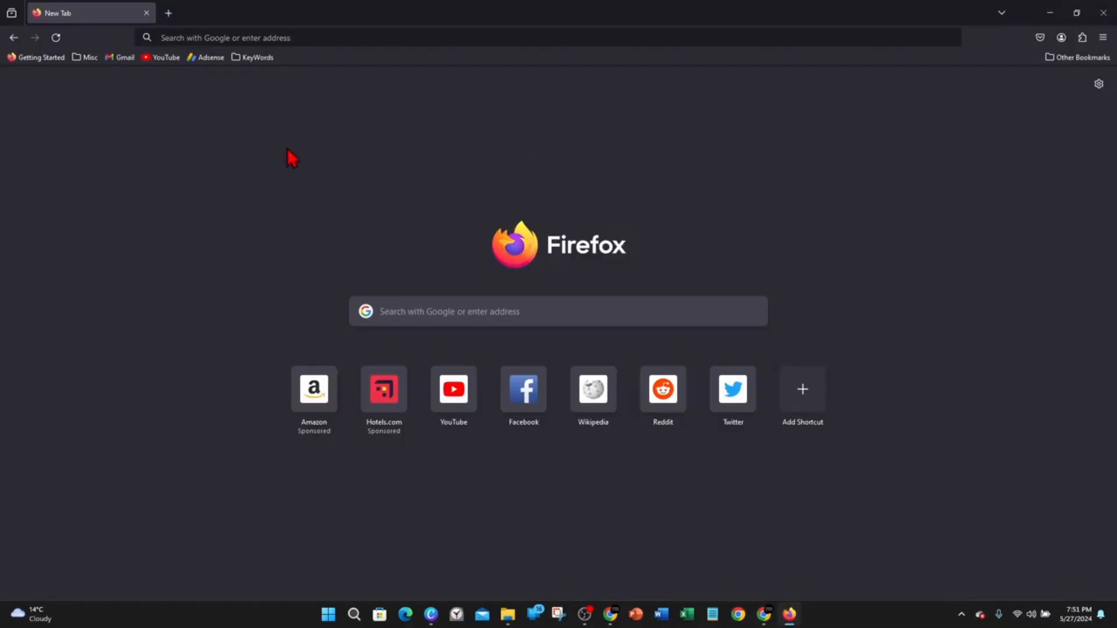
{"action": "mouse_move", "coordinate": [633, 168]}
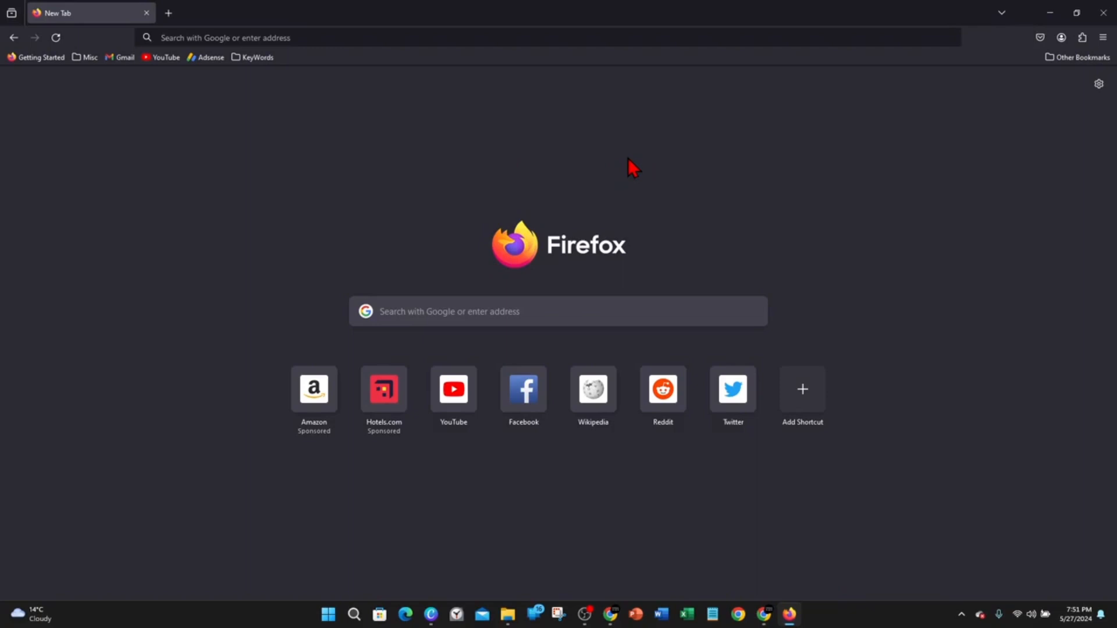
{"action": "mouse_move", "coordinate": [691, 179]}
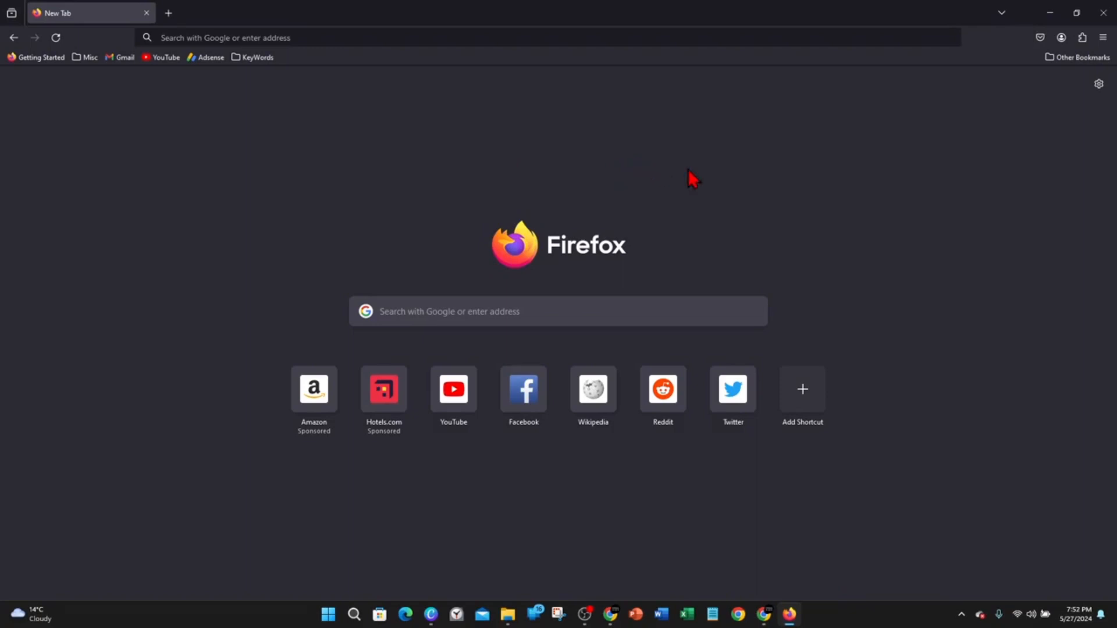
{"action": "mouse_move", "coordinate": [848, 162]}
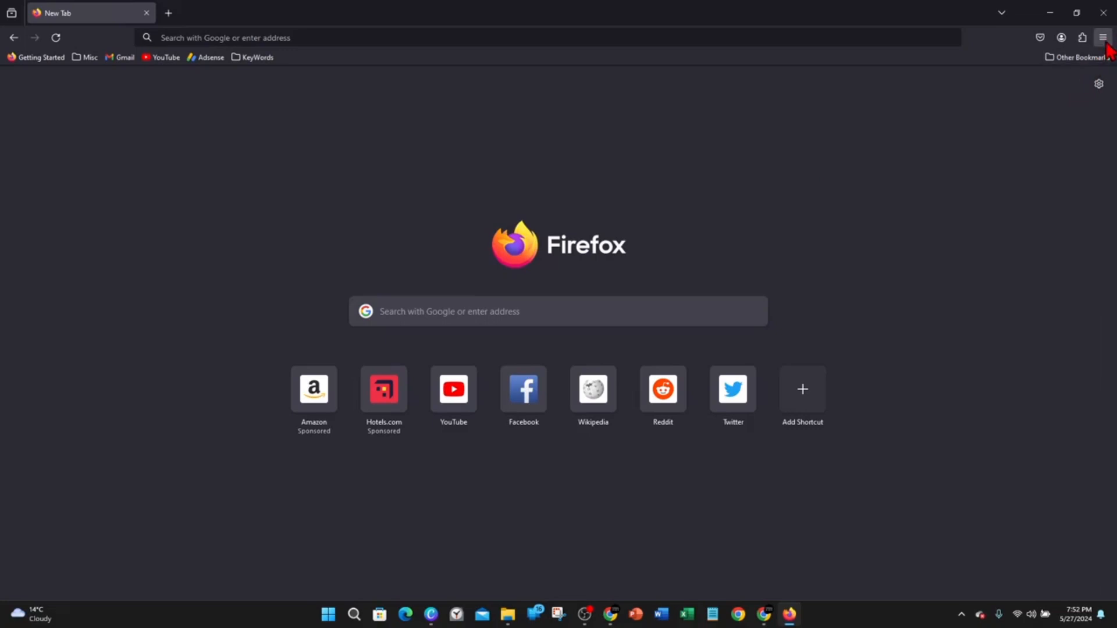
{"action": "left_click", "coordinate": [1104, 38]}
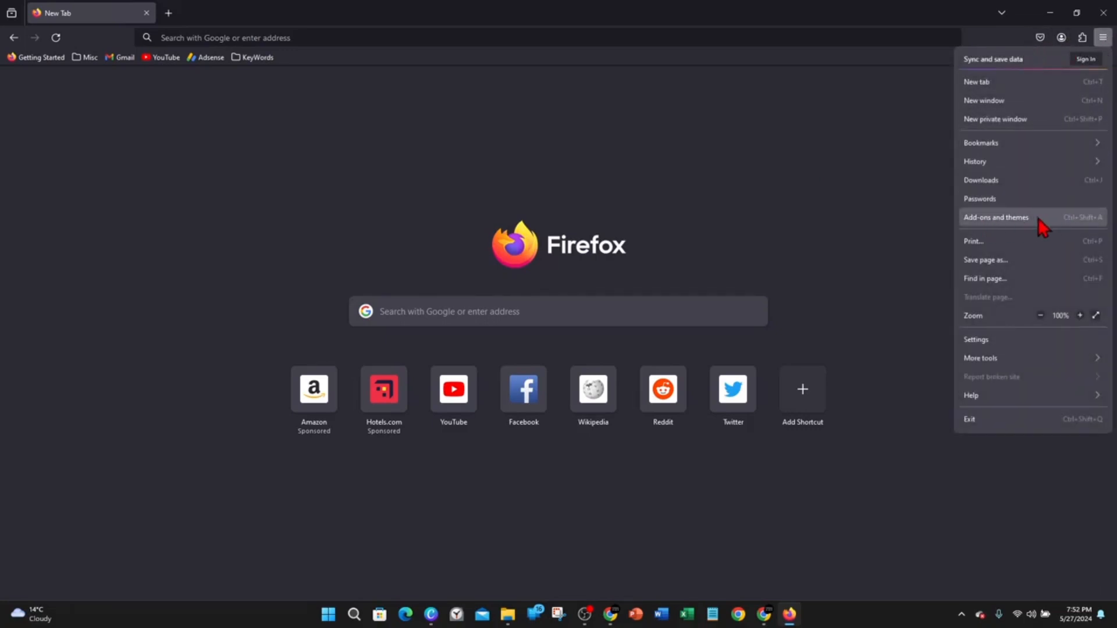
{"action": "left_click", "coordinate": [997, 217]}
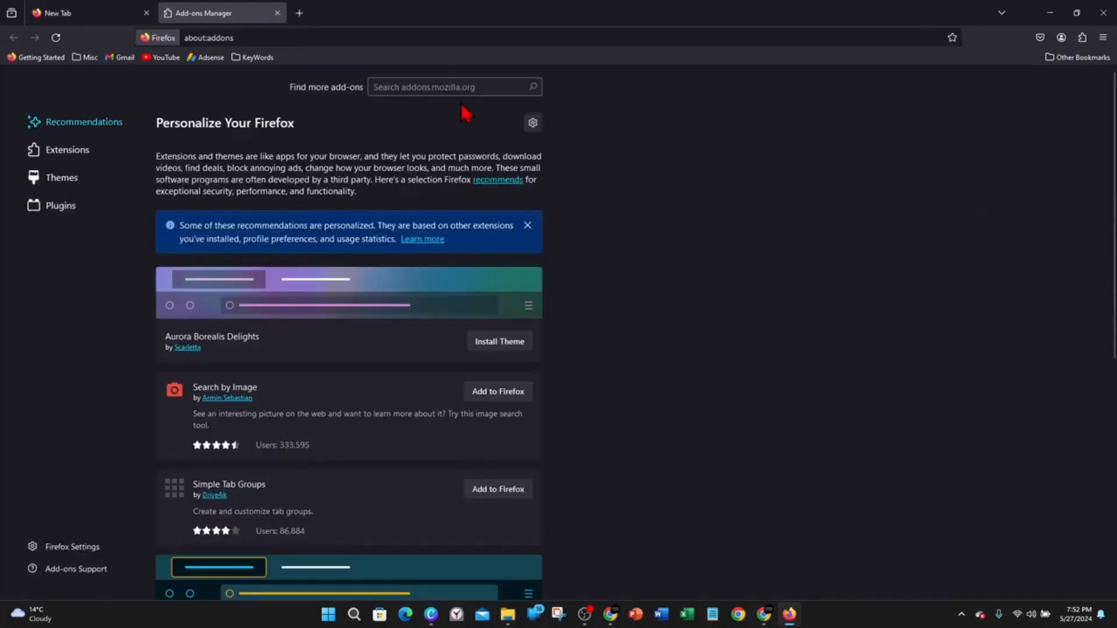
{"action": "mouse_move", "coordinate": [862, 351]}
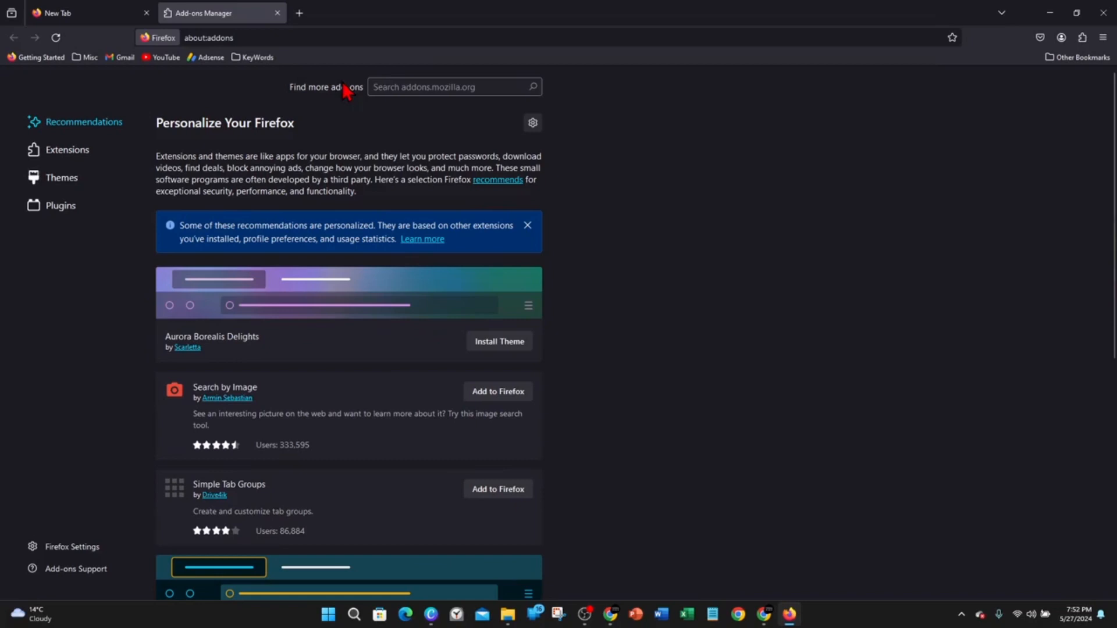
Search addons.mozilla.org for 'cookiebro'
{"action": "left_click", "coordinate": [453, 86]}
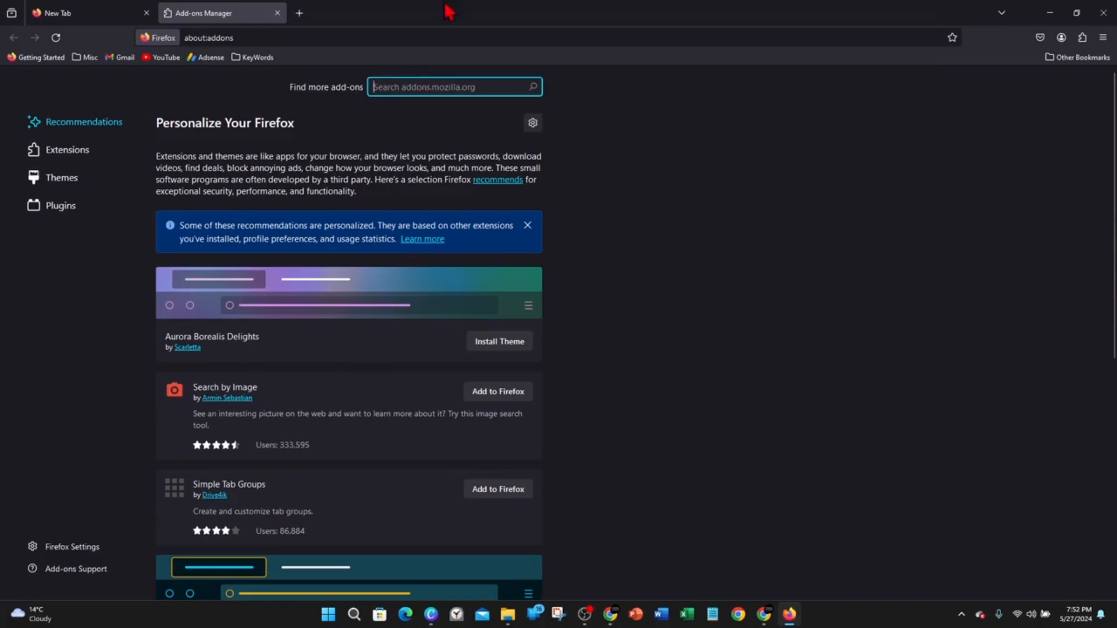
{"action": "type", "text": "c"}
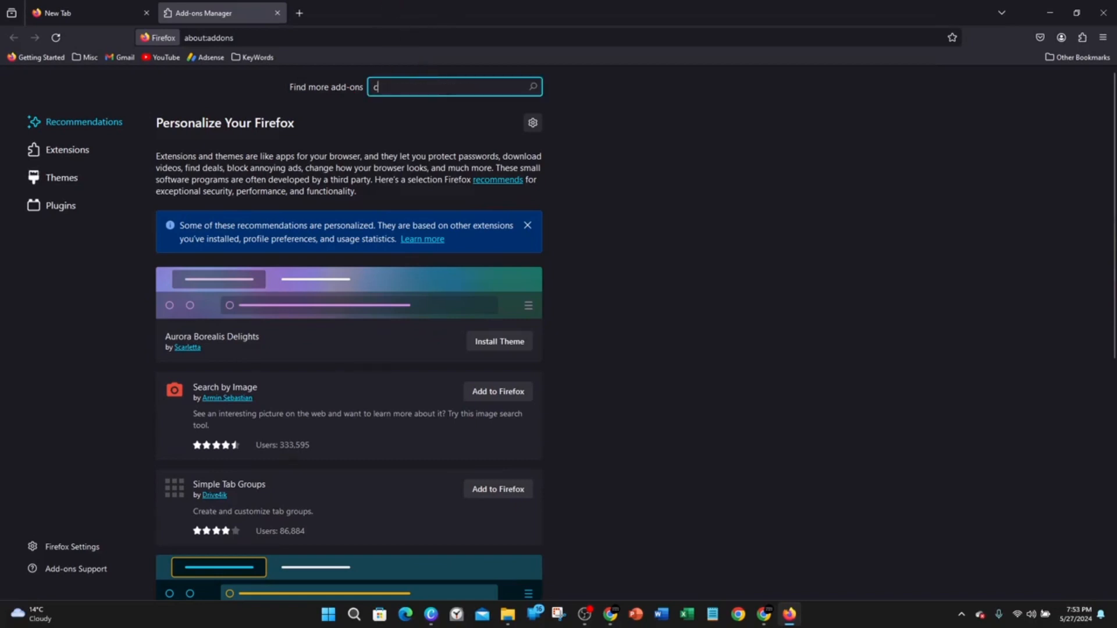
{"action": "type", "text": "ookiebro"}
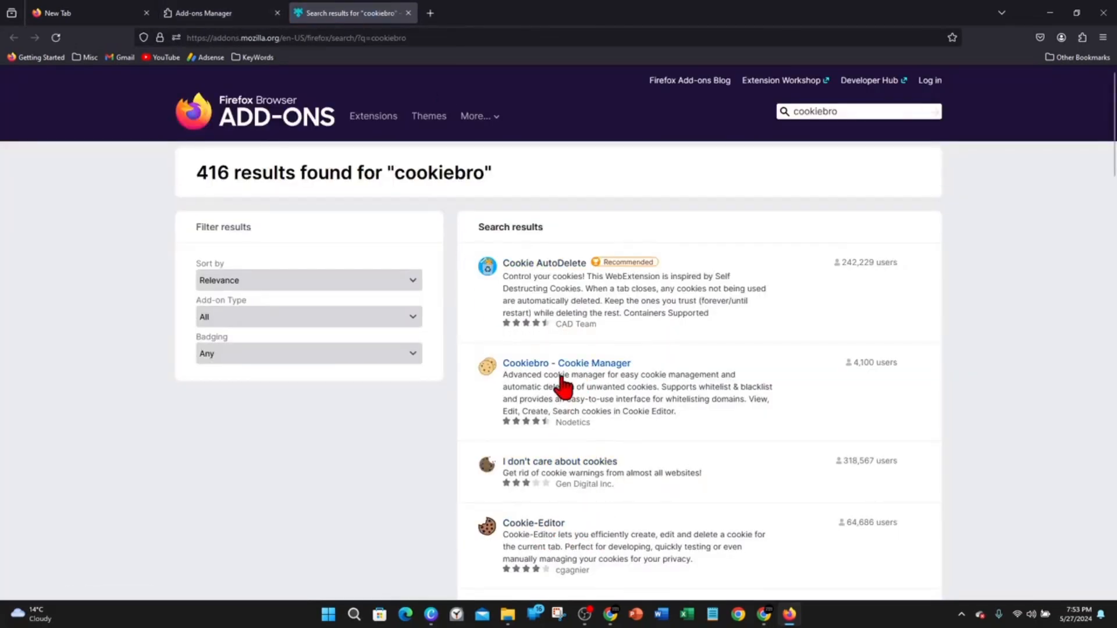
Add Cookiebro - Cookie Manager to Firefox from its add-on page
{"action": "left_click", "coordinate": [566, 363]}
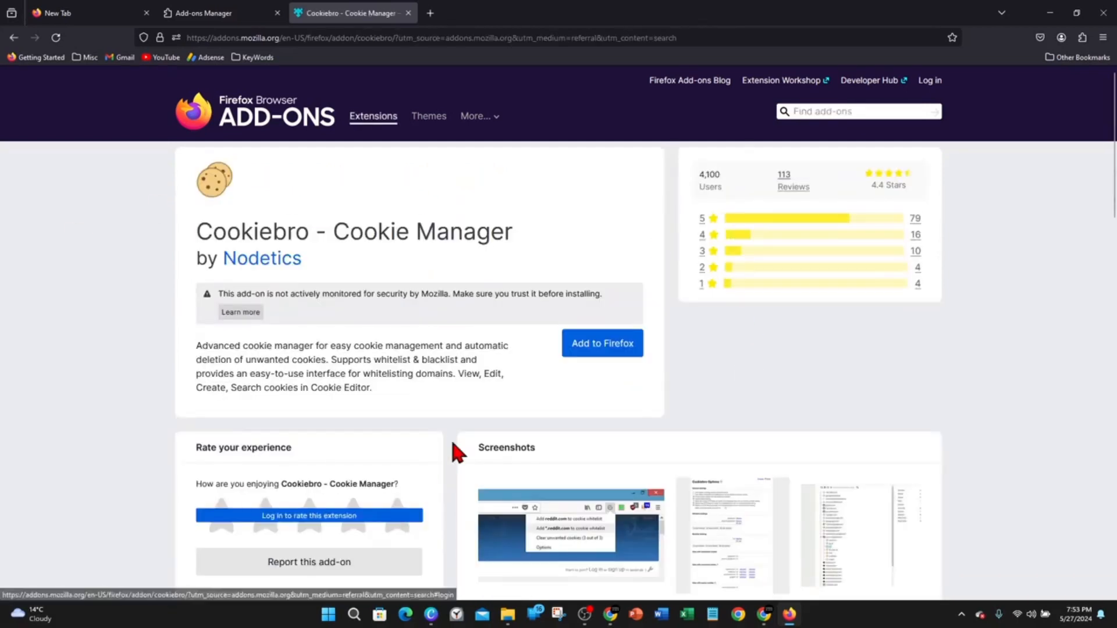
{"action": "mouse_move", "coordinate": [658, 394]}
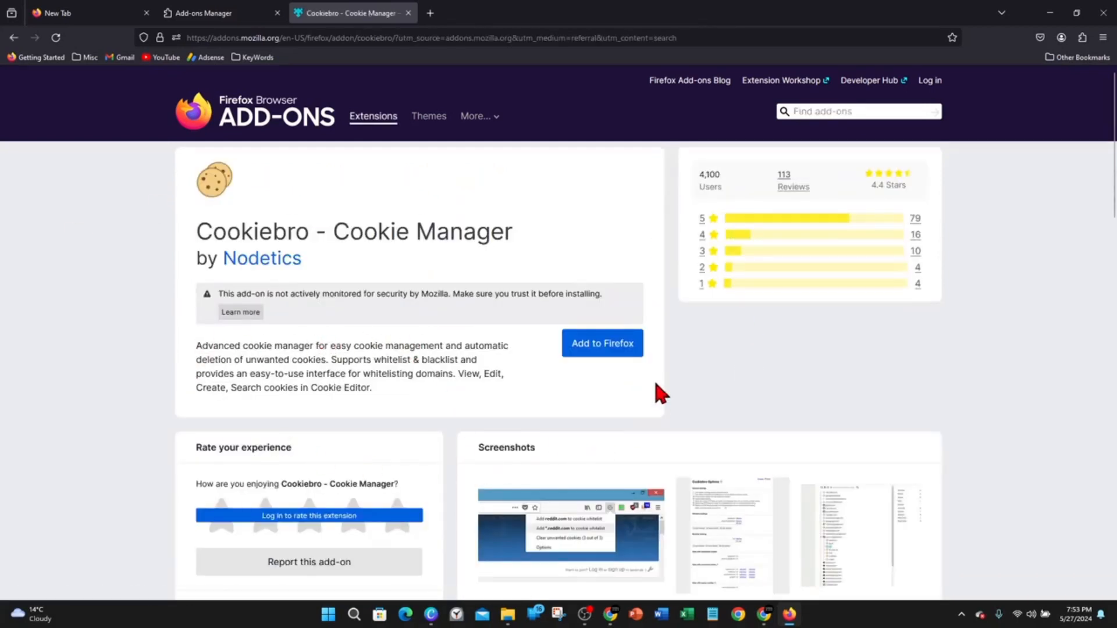
{"action": "left_click", "coordinate": [476, 116]}
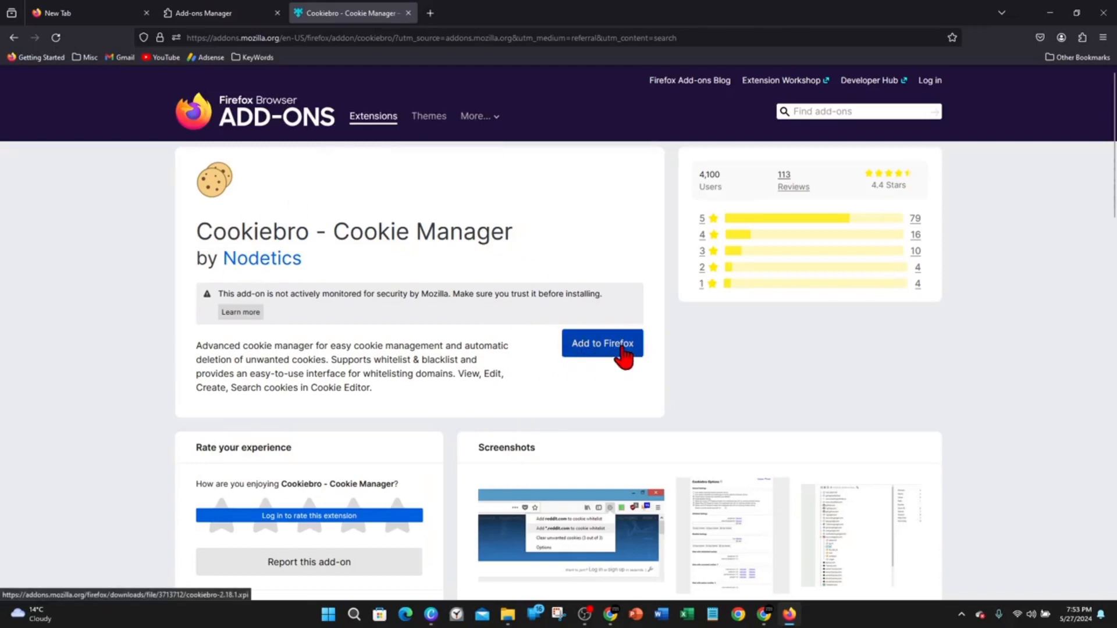
{"action": "left_click", "coordinate": [602, 343]}
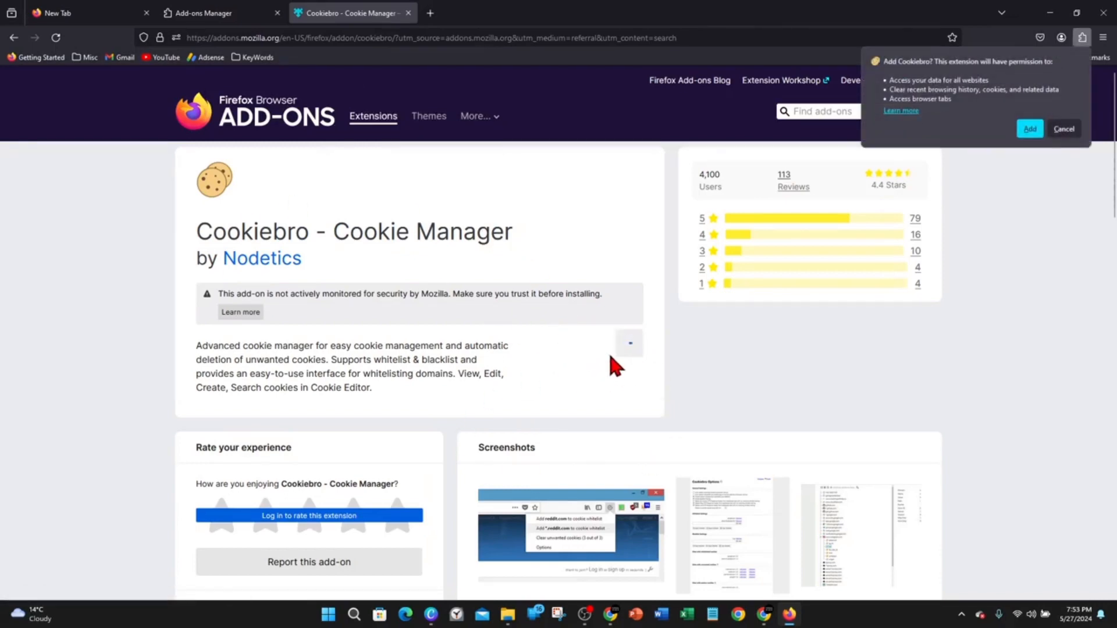
Approve Cookiebro's permissions and allow it to run in private windows
{"action": "left_click", "coordinate": [1029, 130]}
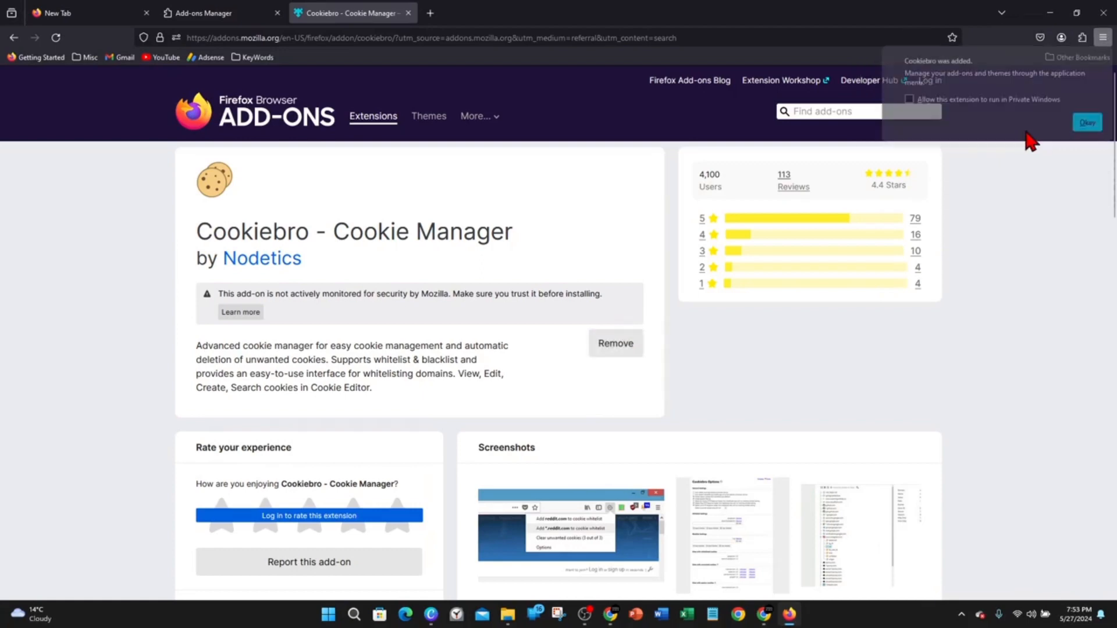
{"action": "left_click", "coordinate": [910, 100]}
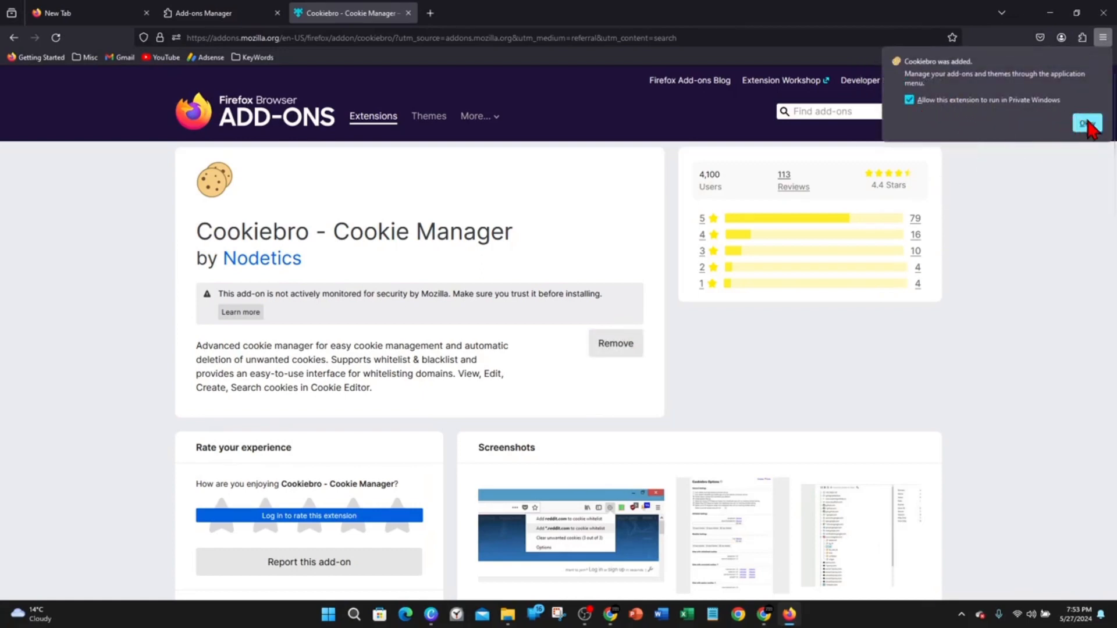
{"action": "left_click", "coordinate": [1083, 124]}
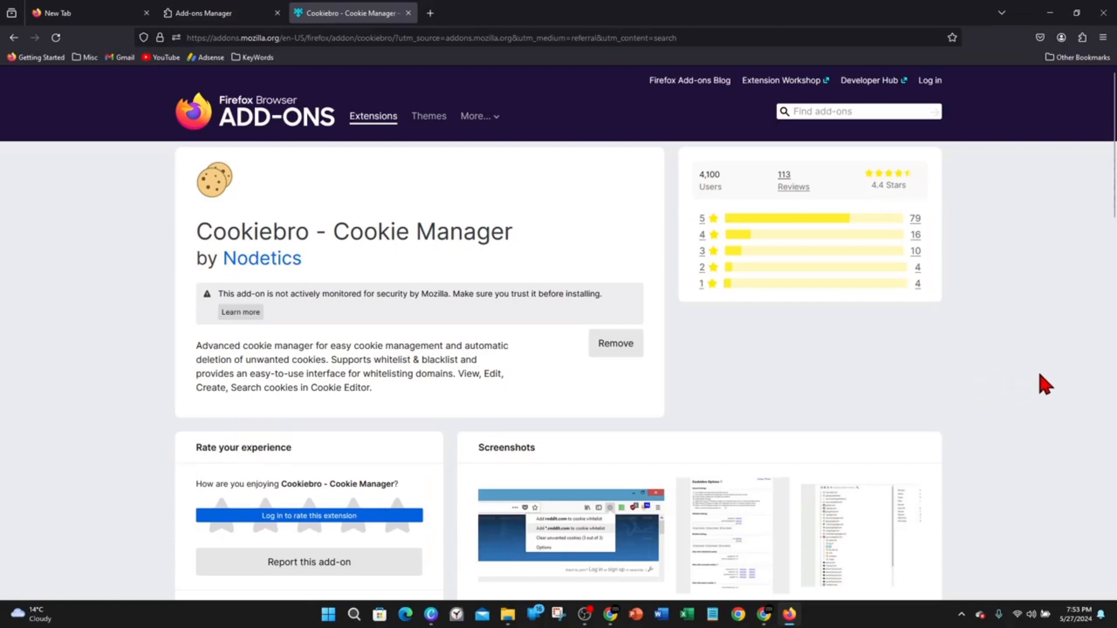
{"action": "mouse_move", "coordinate": [1064, 77]}
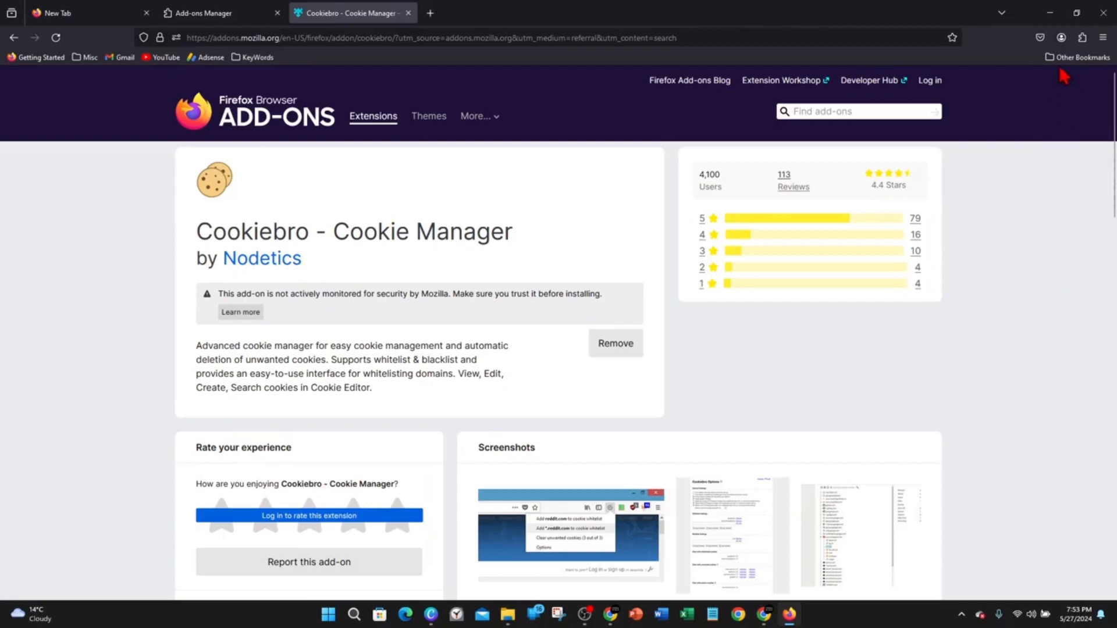
Launch Cookiebro's Cookie Editor from the extensions toolbar menu
{"action": "left_click", "coordinate": [1082, 37]}
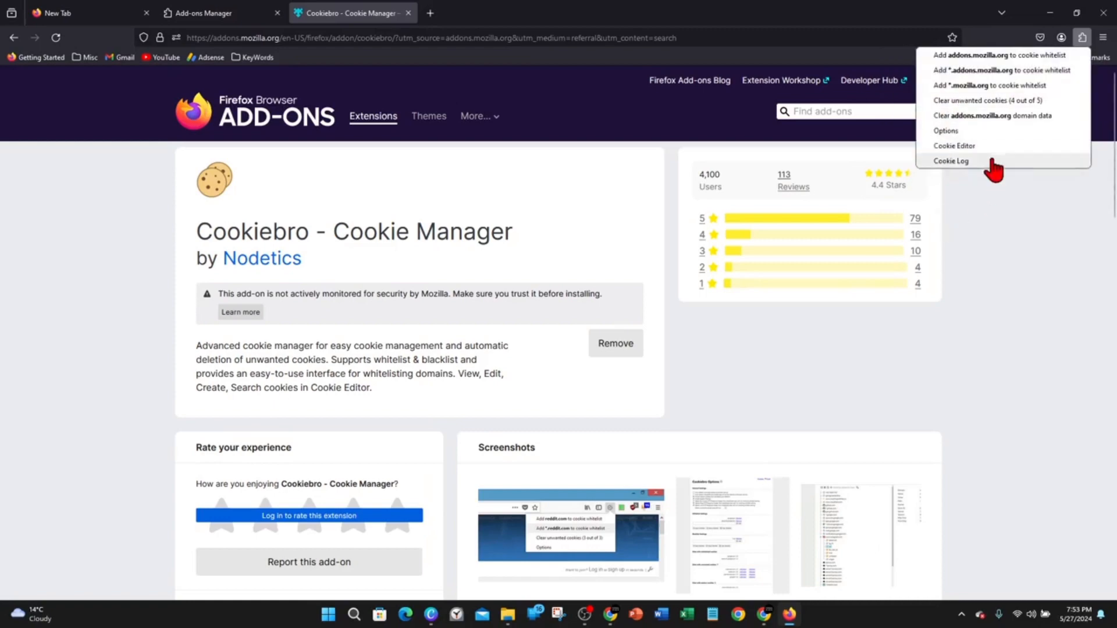
{"action": "mouse_move", "coordinate": [995, 160]}
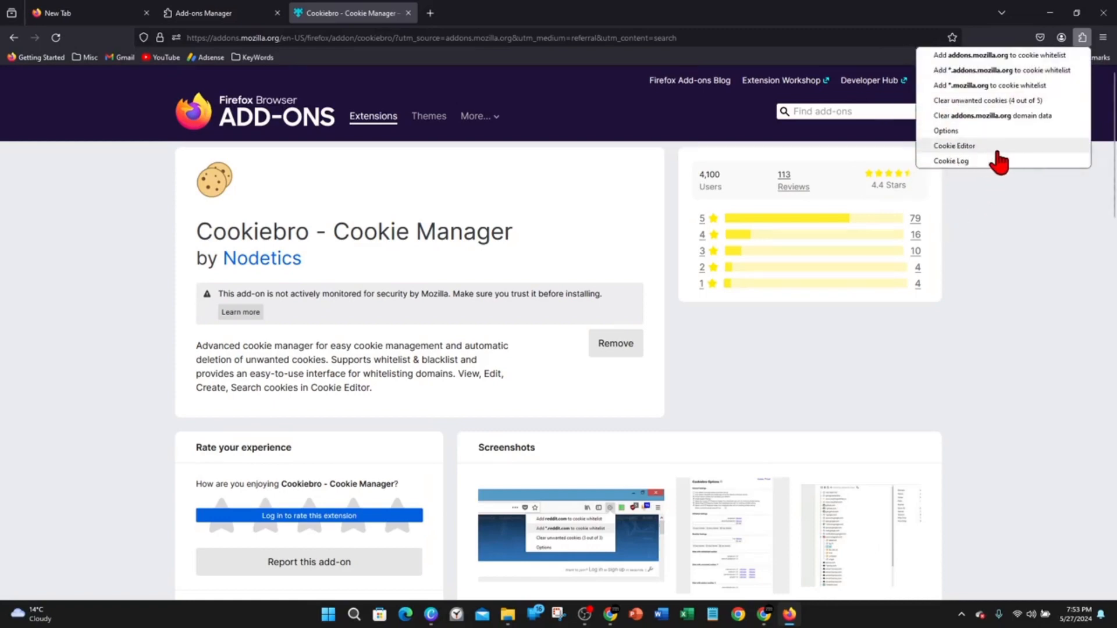
{"action": "left_click", "coordinate": [955, 146]}
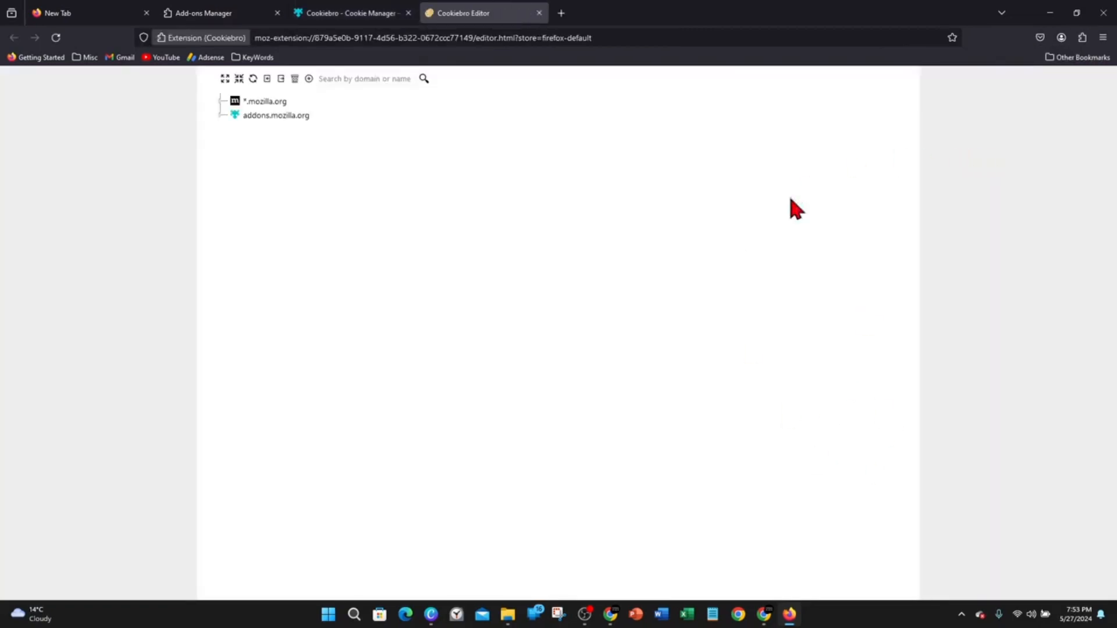
{"action": "mouse_move", "coordinate": [359, 125]}
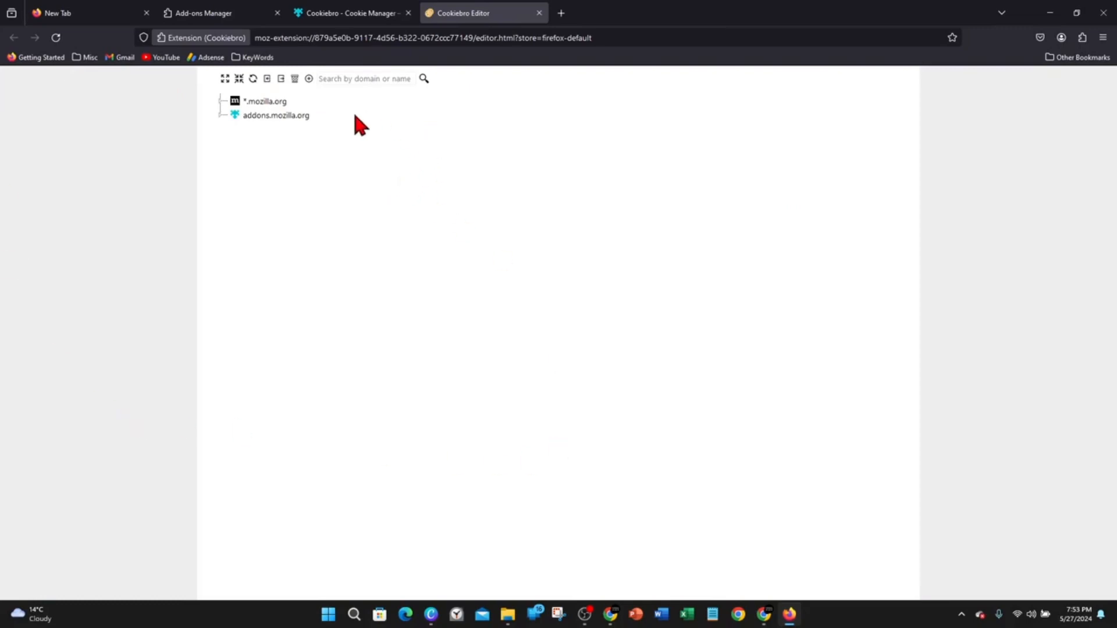
{"action": "mouse_move", "coordinate": [268, 78]}
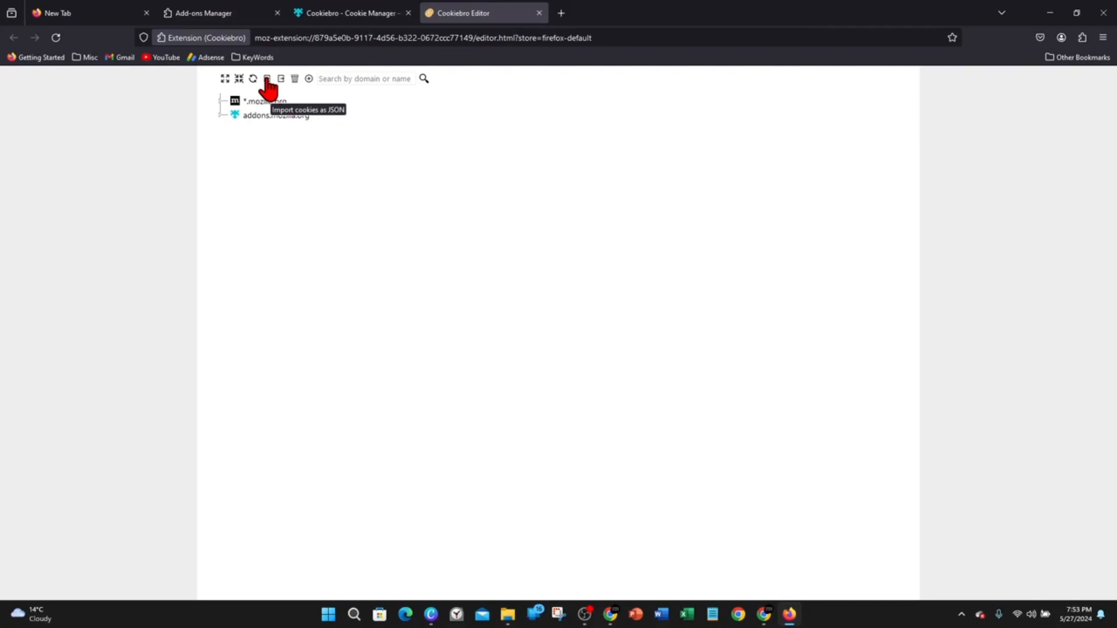
{"action": "left_click", "coordinate": [266, 78]}
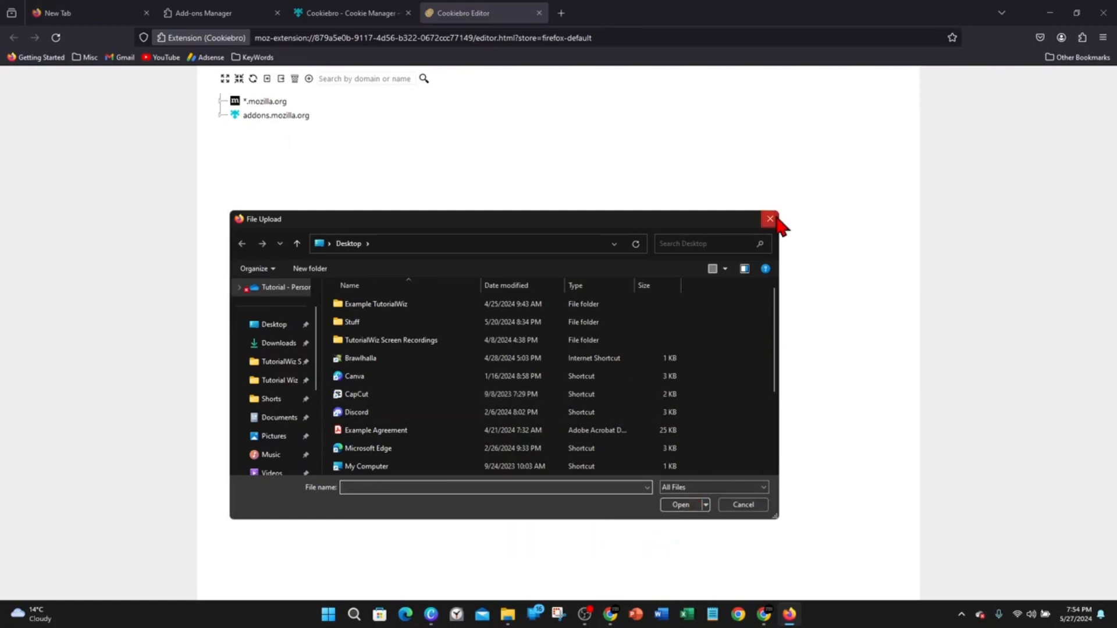
{"action": "left_click", "coordinate": [769, 219]}
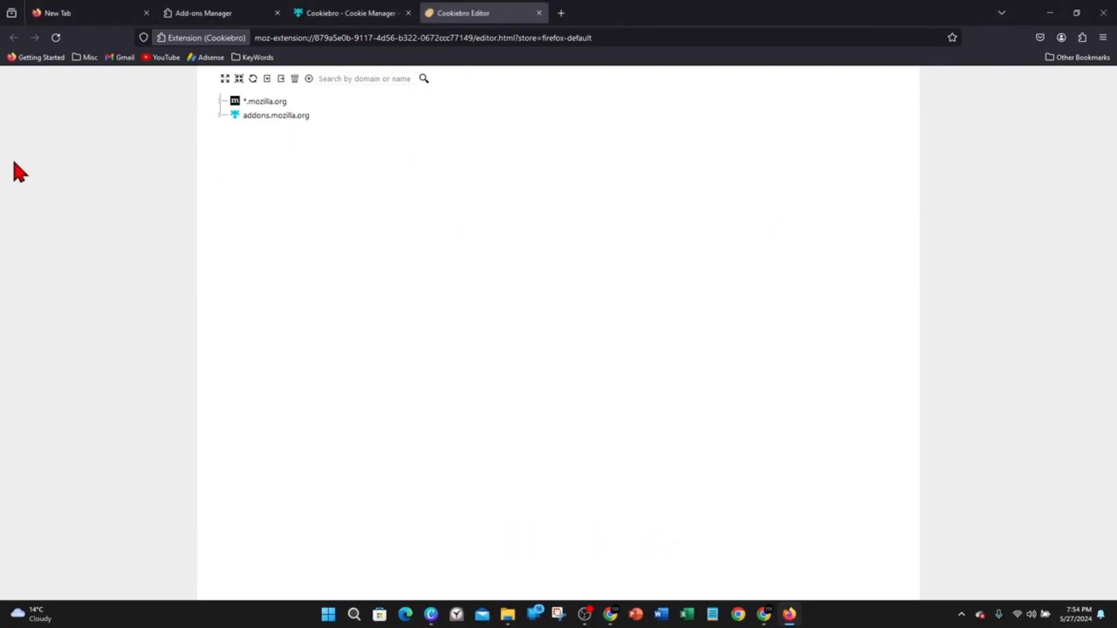